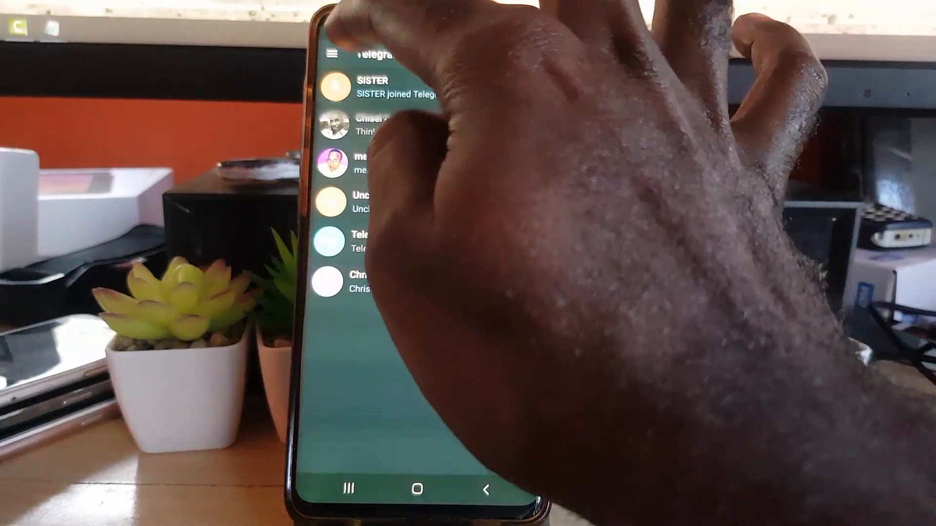
# Step: Reach Telegram's main Settings page from the side drawer
pyautogui.click(331, 56)
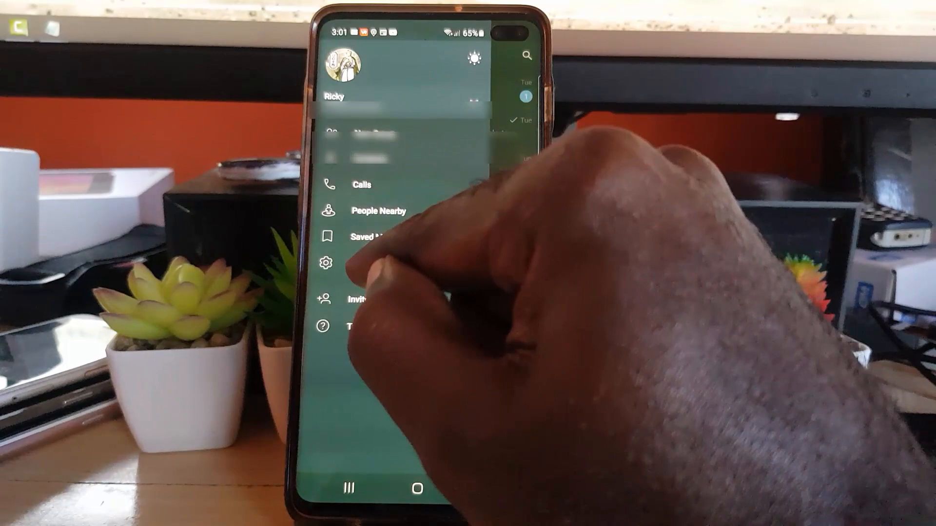
pyautogui.click(324, 262)
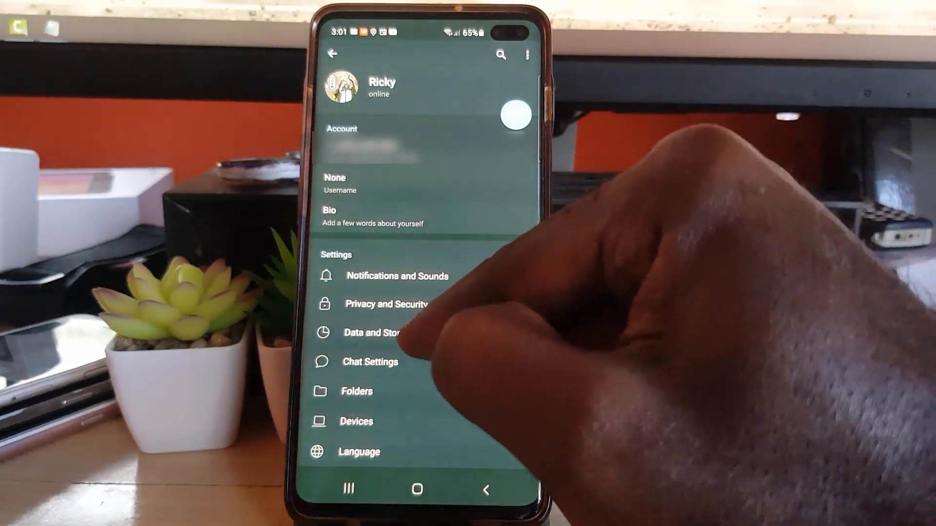
# Step: Go into Data and Storage to reach the Auto-play media options
pyautogui.click(374, 332)
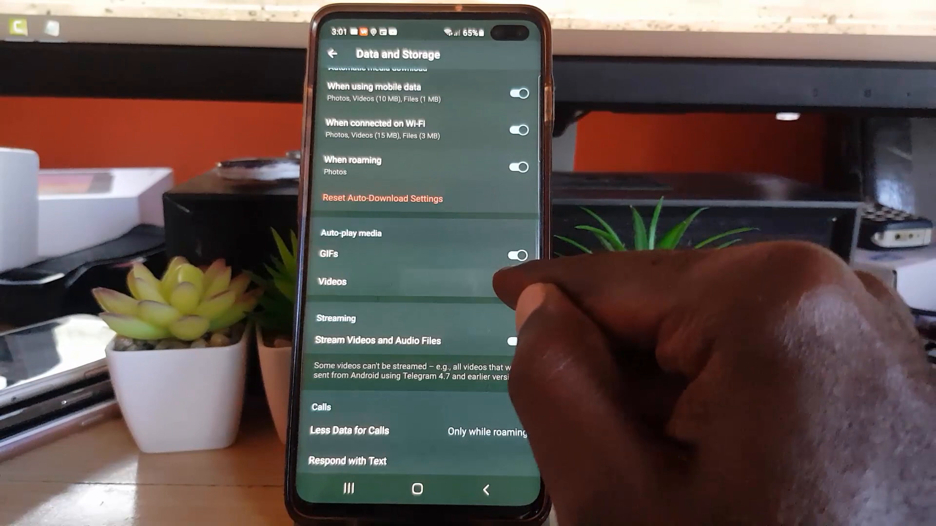
# Step: Switch off auto-play of Videos under Auto-play media
pyautogui.click(517, 254)
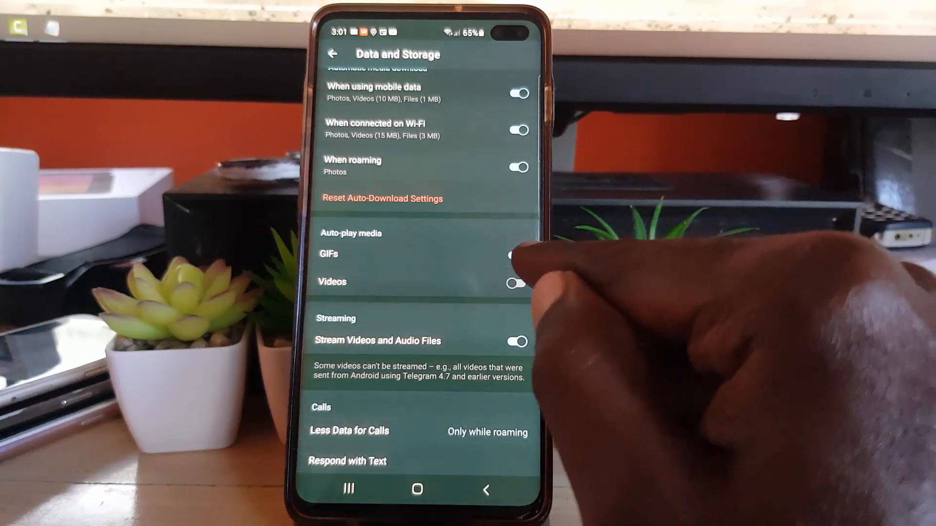
pyautogui.click(516, 254)
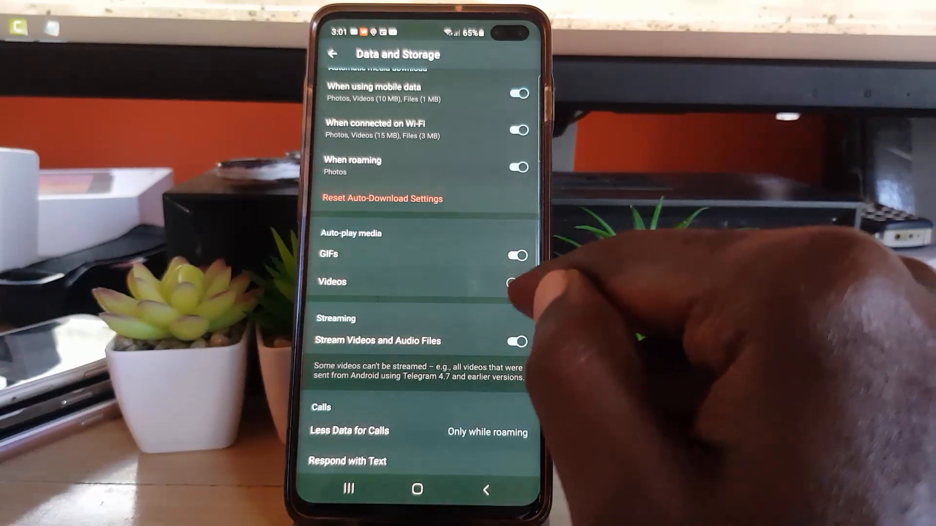